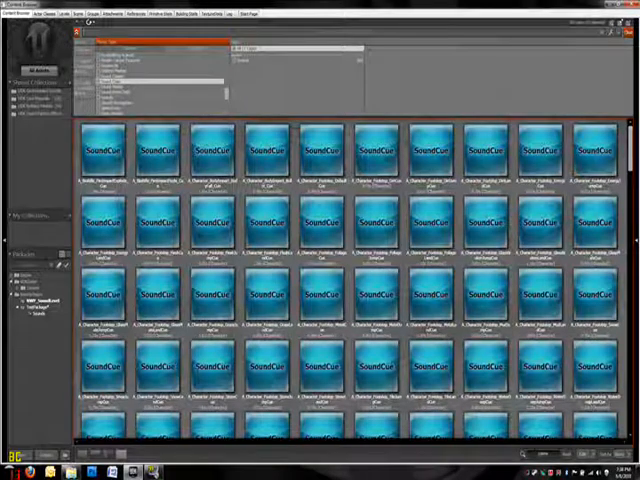
# Select the first footstep SoundCue and inspect its random node's weights.
pyautogui.scroll(-3)
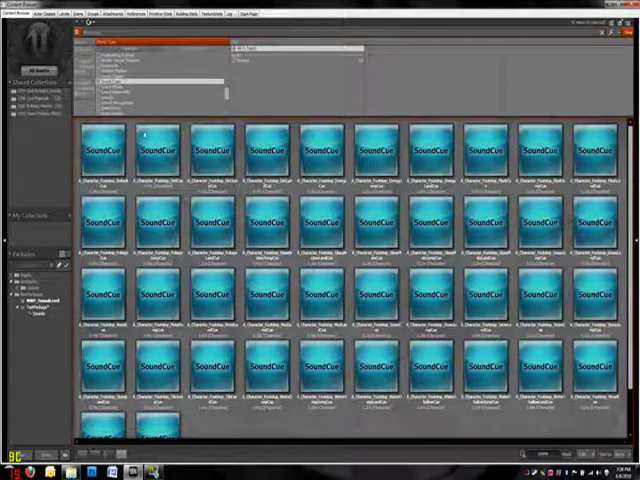
pyautogui.click(103, 148)
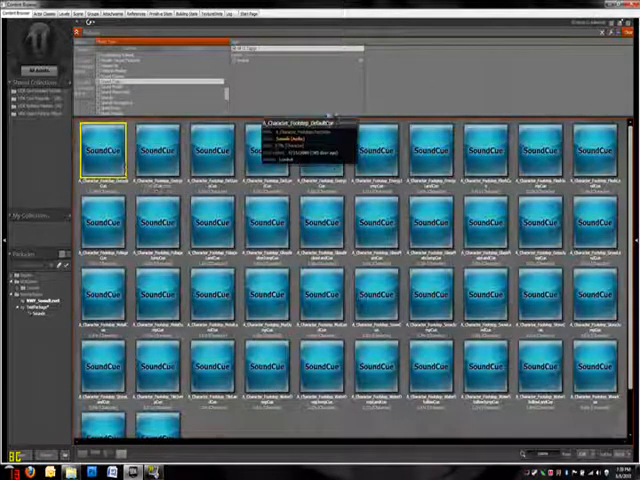
pyautogui.moveTo(212, 147)
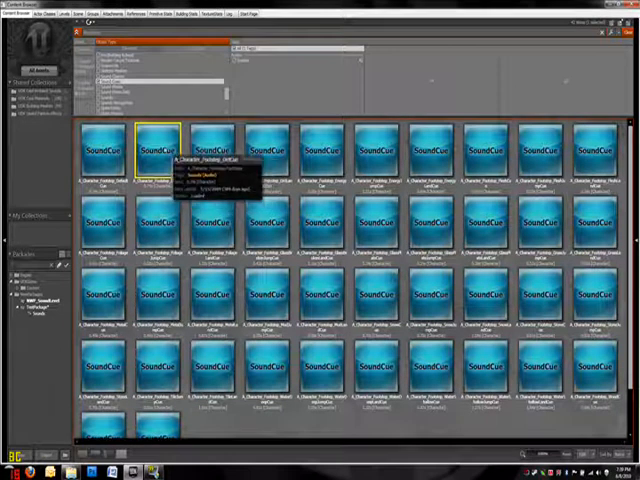
pyautogui.moveTo(155, 145)
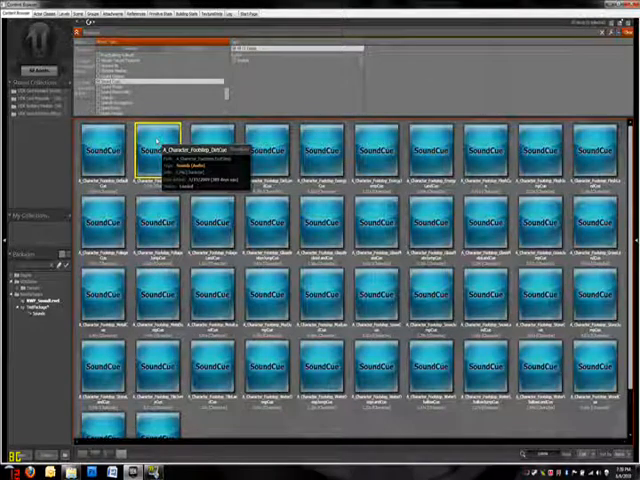
pyautogui.rightClick(158, 145)
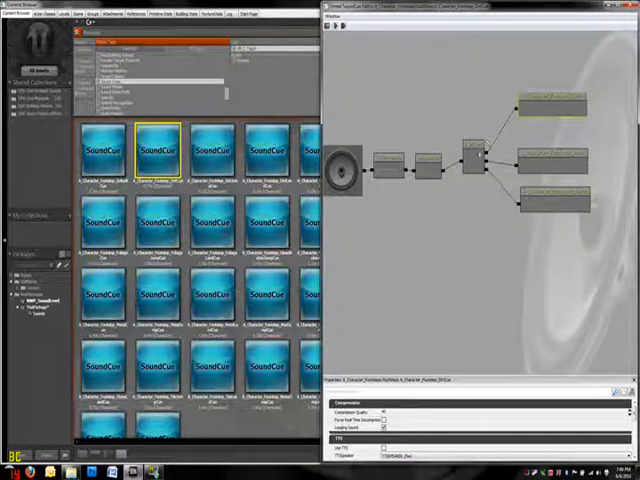
pyautogui.click(474, 155)
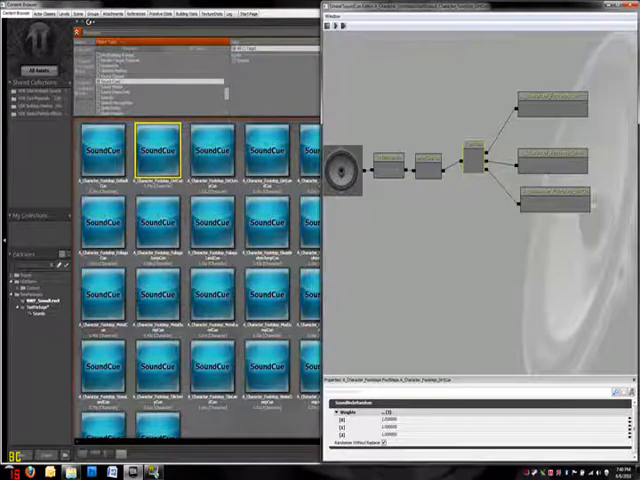
pyautogui.click(425, 162)
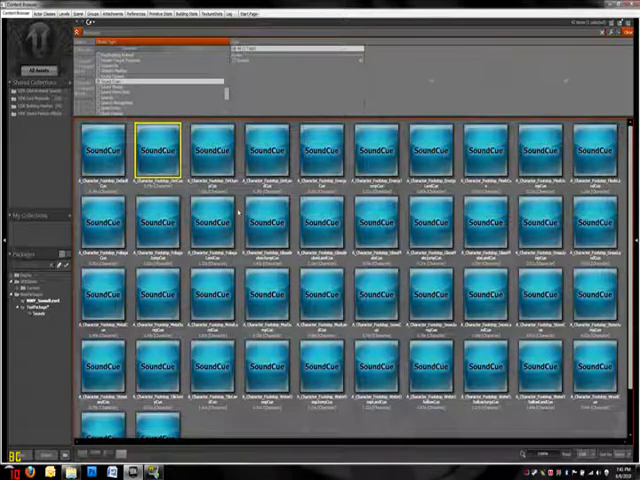
# Create a SoundCue named Radio in TestPackage under the SoundCueGroup group.
pyautogui.rightClick(270, 217)
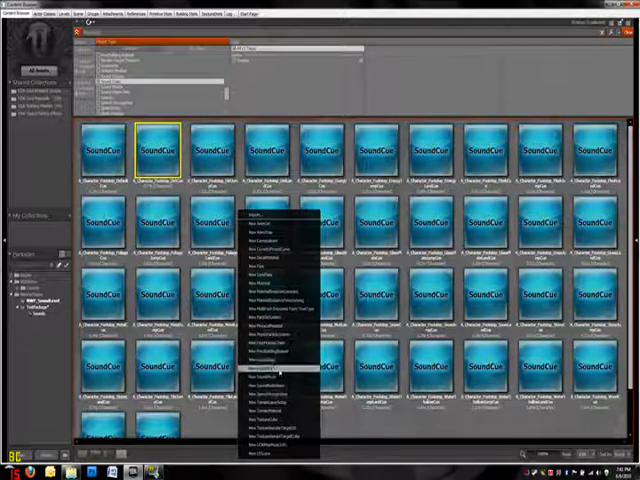
pyautogui.click(270, 375)
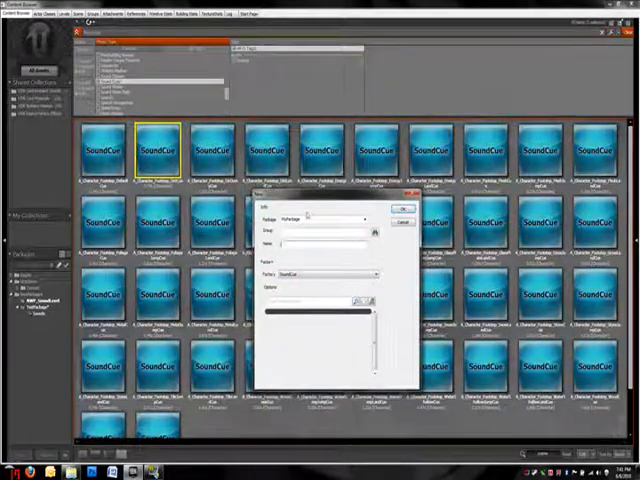
pyautogui.tripleClick(310, 218)
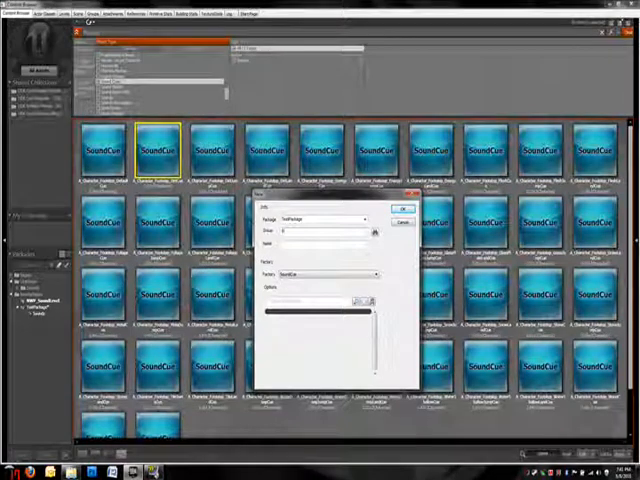
pyautogui.write('SoundCueGroup')
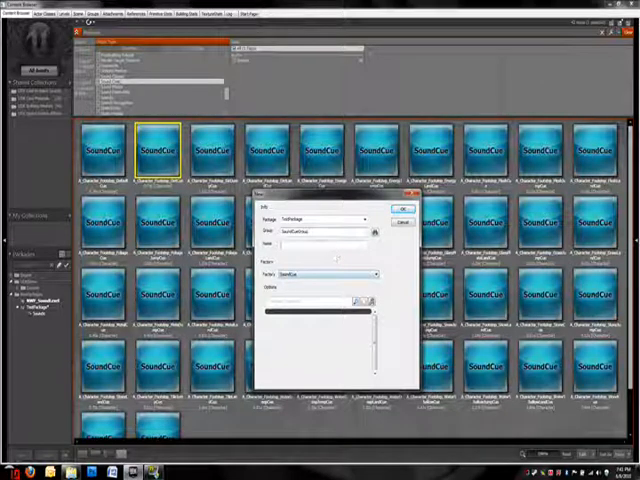
pyautogui.write('Audio')
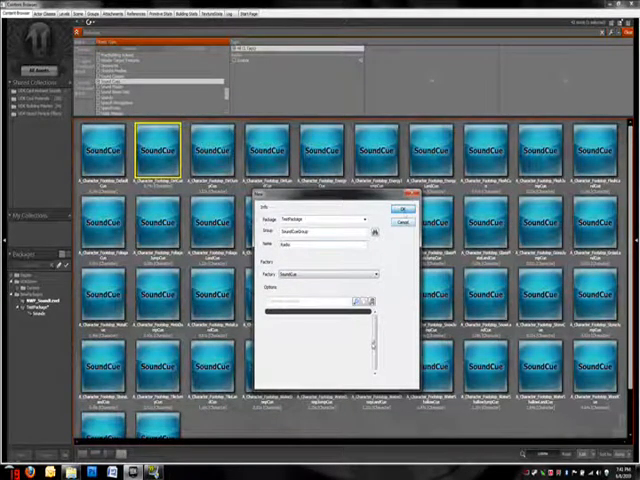
pyautogui.click(403, 210)
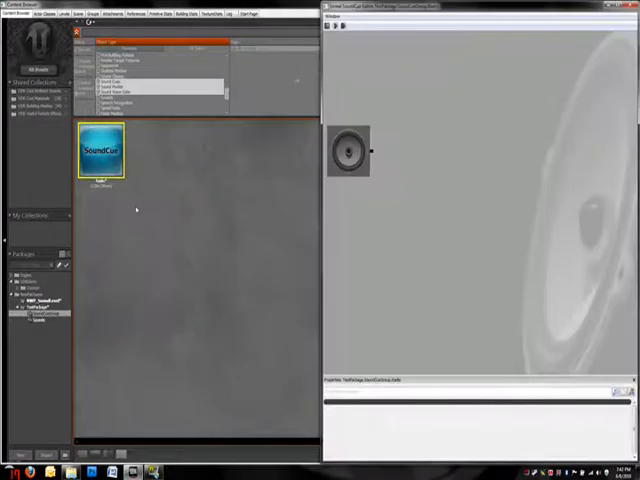
# Add the radio wave node, delete an unwanted node, and reposition the remaining node.
pyautogui.rightClick(417, 238)
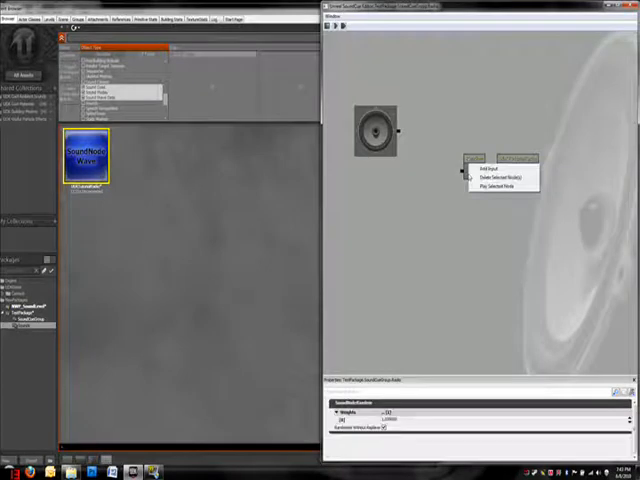
pyautogui.click(484, 168)
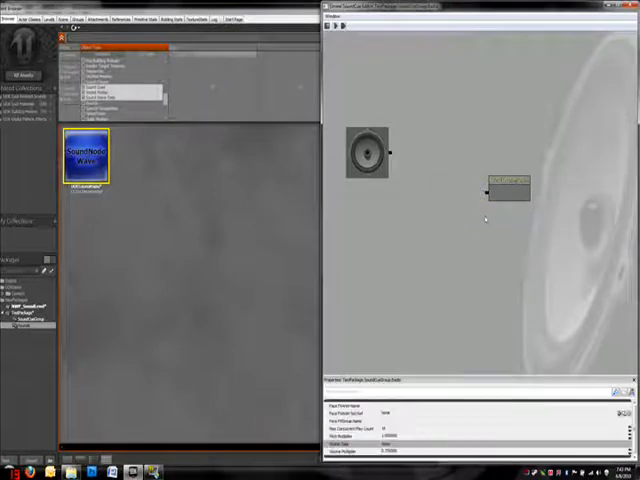
pyautogui.moveTo(510, 192); pyautogui.dragTo(510, 148)
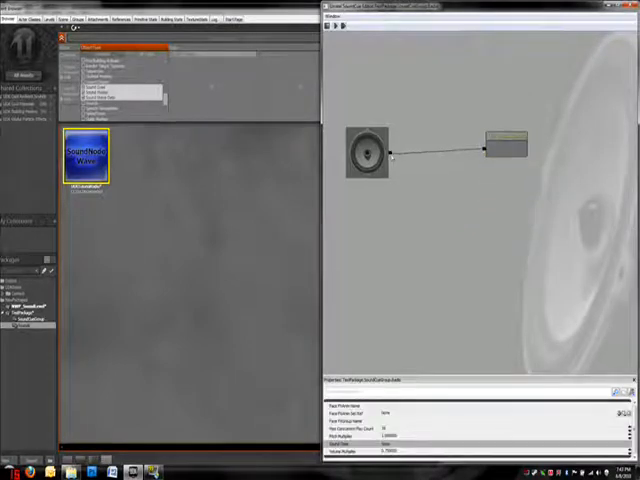
pyautogui.click(506, 144)
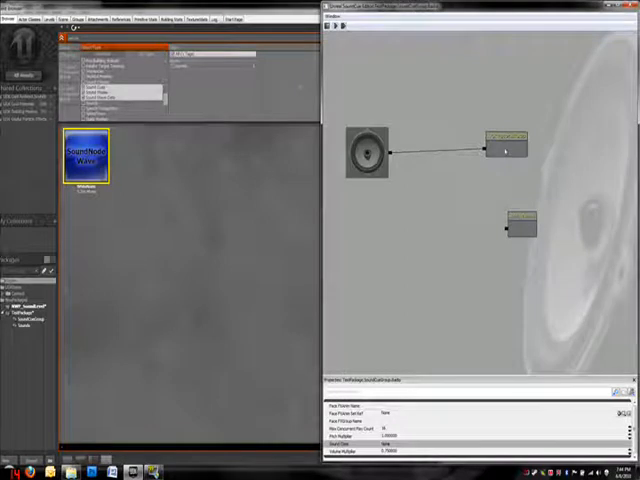
# Move the radio wave node aside to make room for the white noise wave.
pyautogui.click(505, 145)
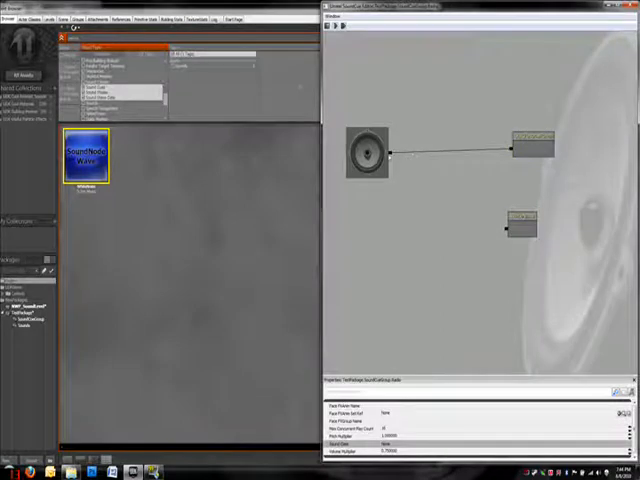
pyautogui.click(520, 222)
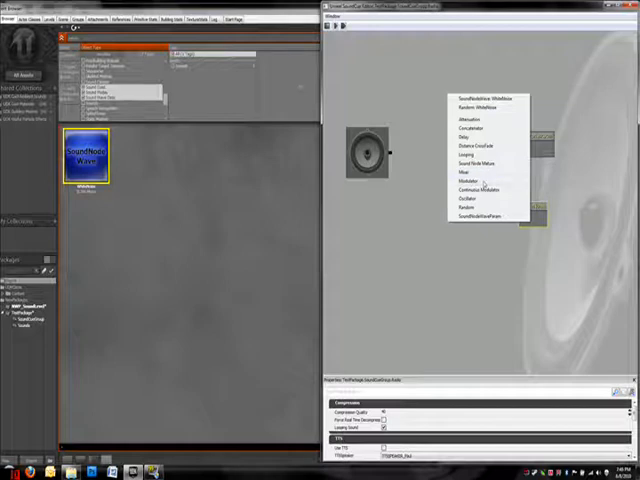
pyautogui.moveTo(505, 193)
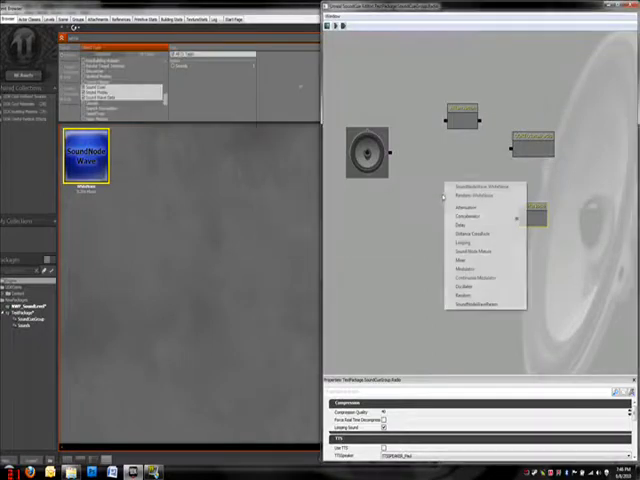
# Add a Delay node to the Radio SoundCue graph.
pyautogui.click(470, 224)
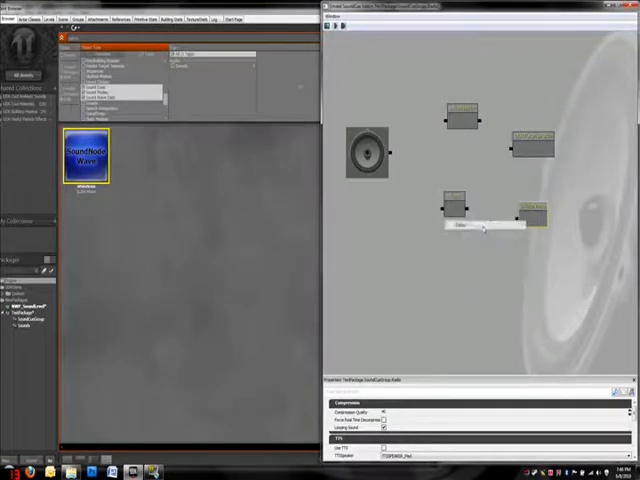
pyautogui.rightClick(483, 225)
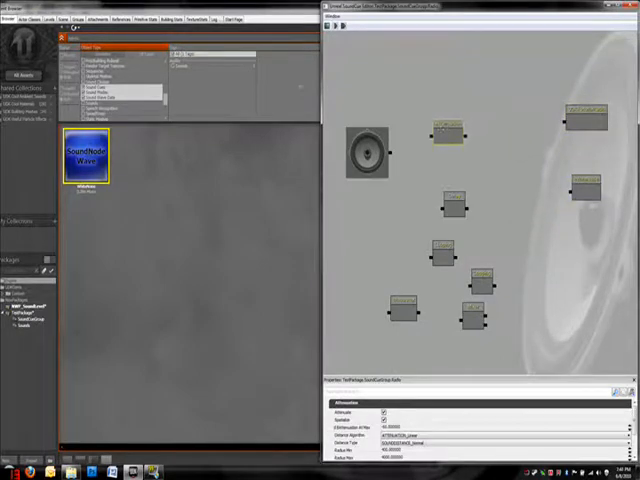
# Place the attenuation node beside the speaker with the mixer right after it.
pyautogui.click(430, 150)
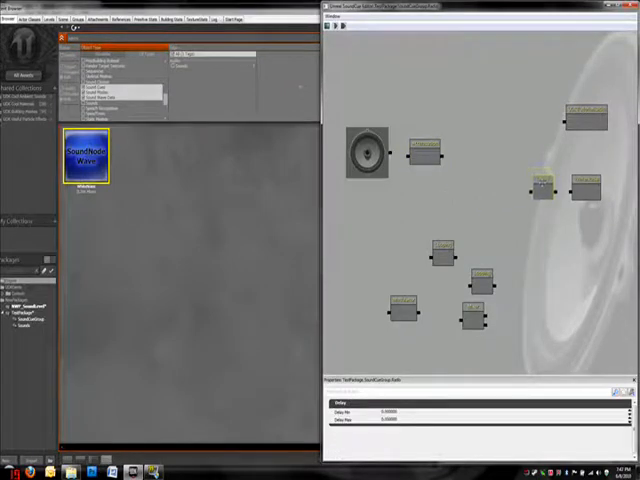
pyautogui.click(435, 250)
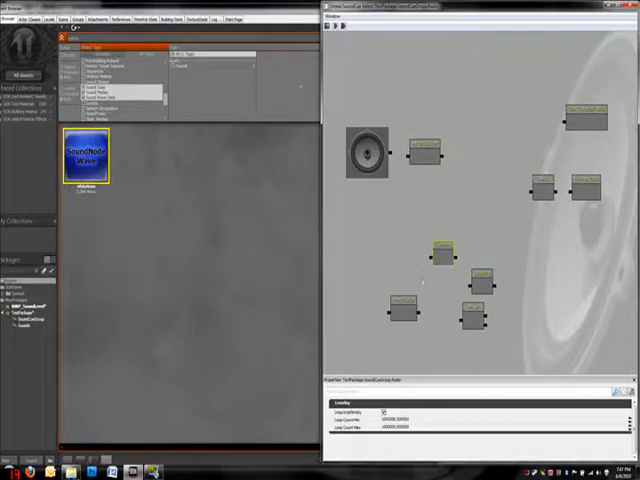
pyautogui.click(470, 310)
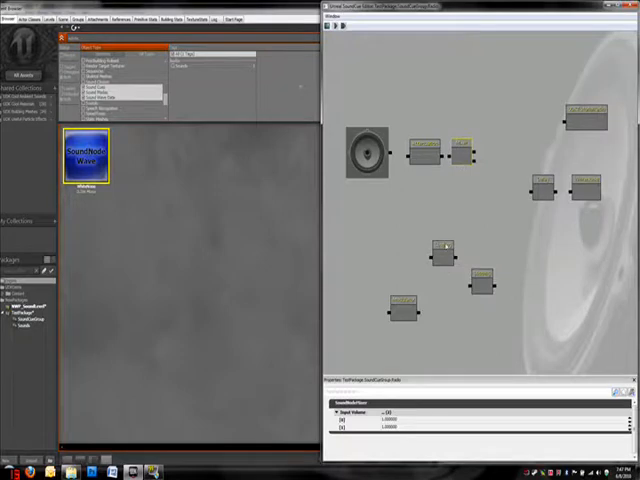
# Move the looping node before the radio wave and the last node into the lower chain.
pyautogui.click(440, 255)
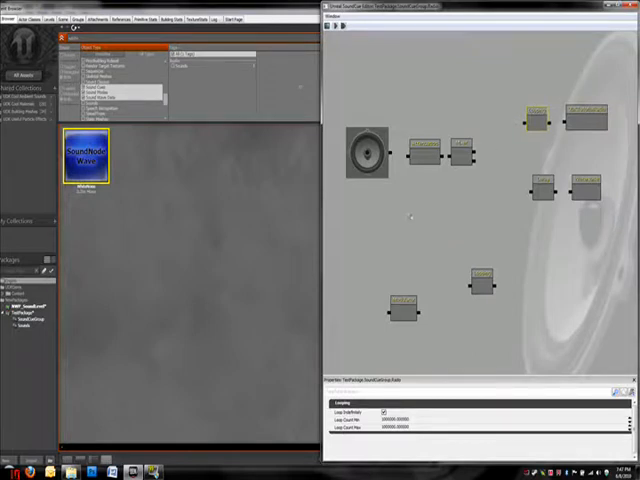
pyautogui.click(405, 305)
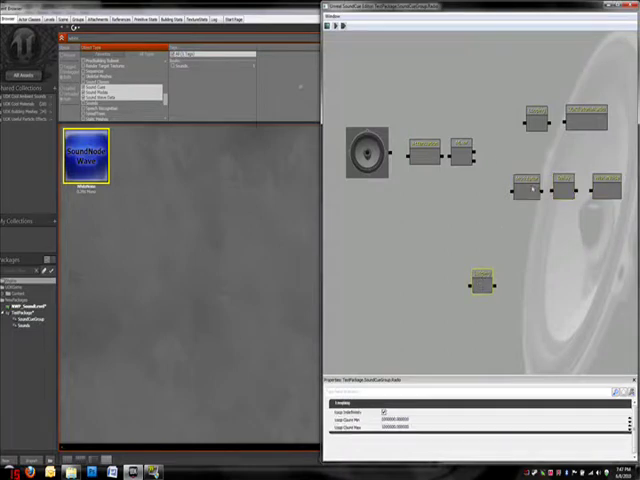
pyautogui.moveTo(485, 283); pyautogui.dragTo(485, 190)
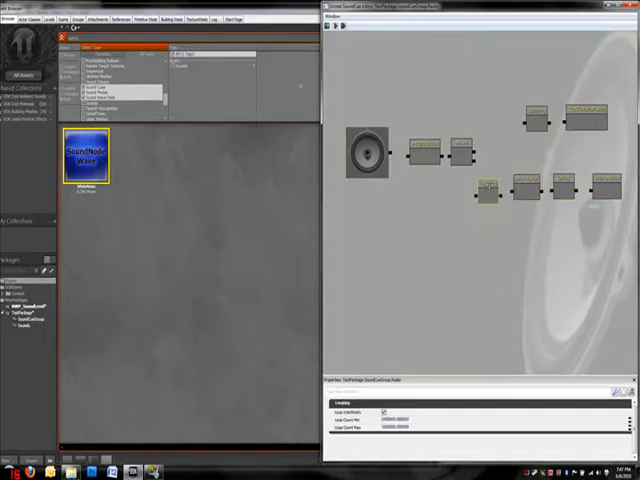
pyautogui.click(485, 188)
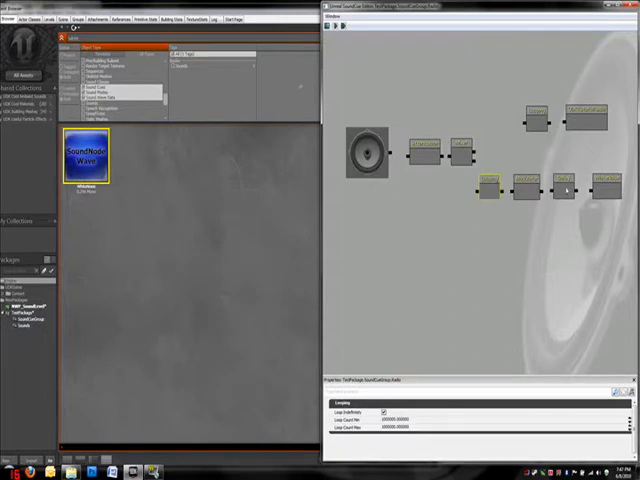
pyautogui.click(585, 110)
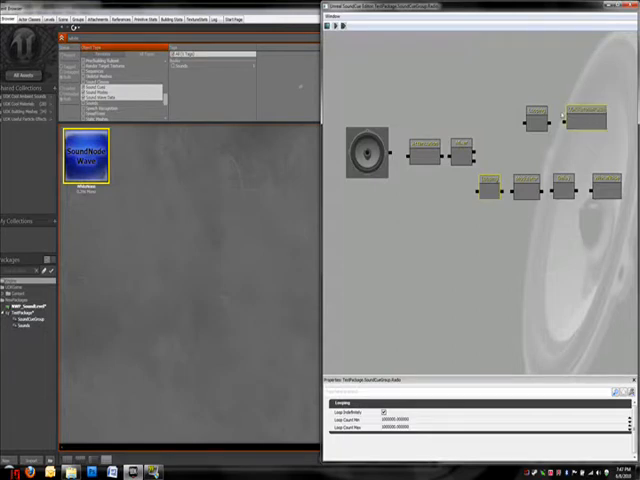